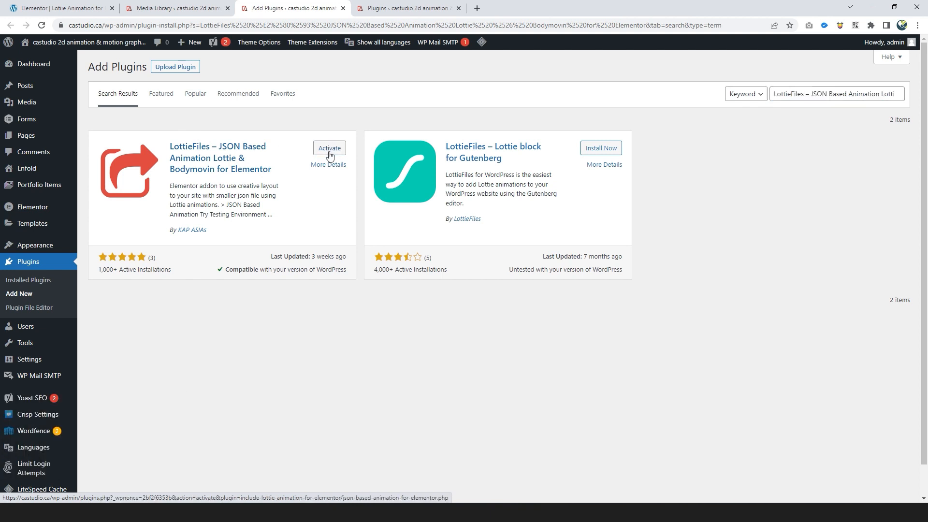
# Activate the LottieFiles JSON Based Animation plugin from the search results
pyautogui.click(329, 148)
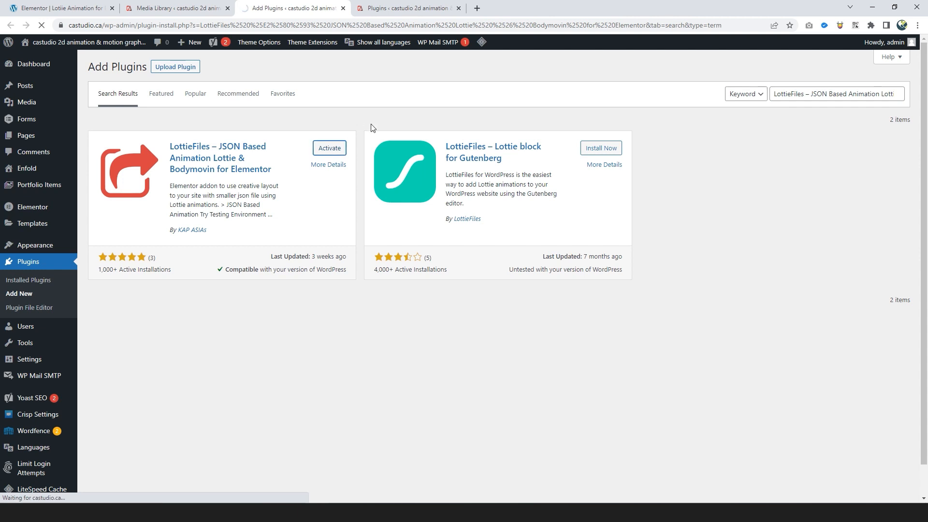
# Find the JSON Animation widget by searching the Elementor widgets for 'lottie'
pyautogui.click(59, 8)
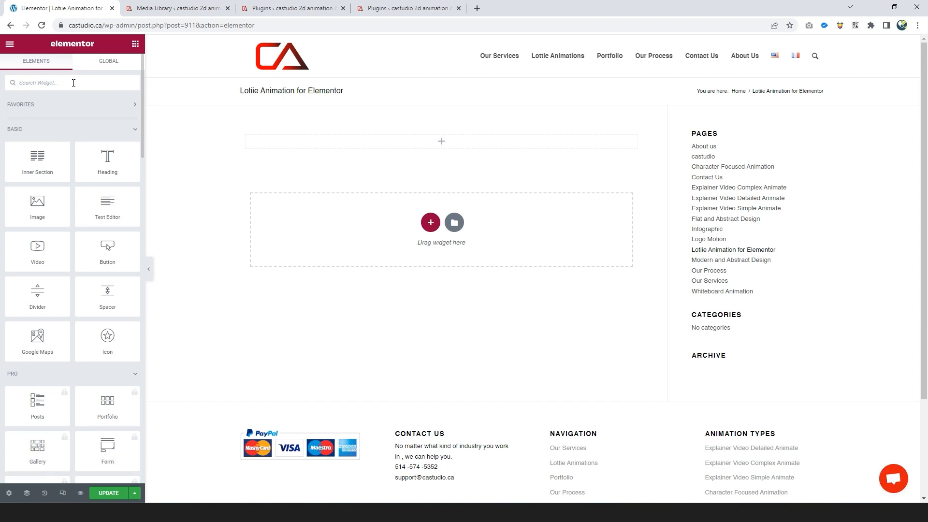
pyautogui.write('lottie')
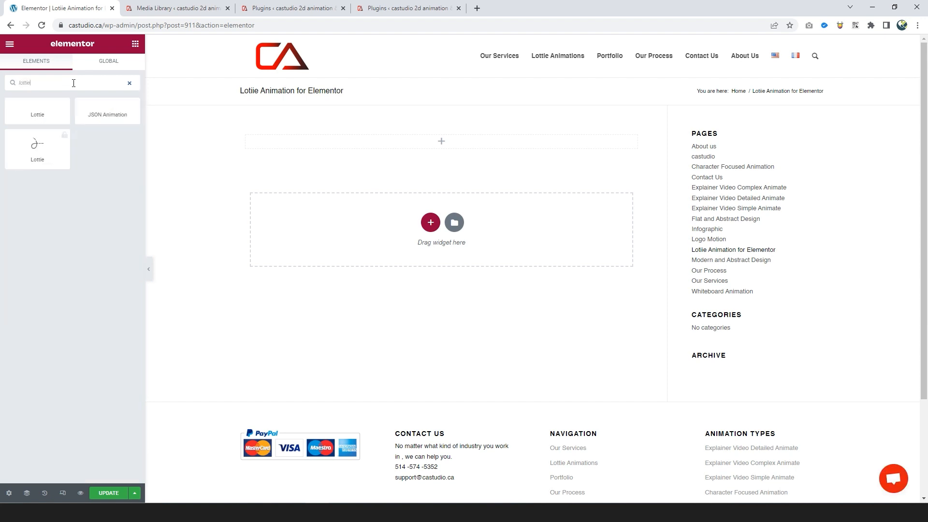
pyautogui.moveTo(121, 131)
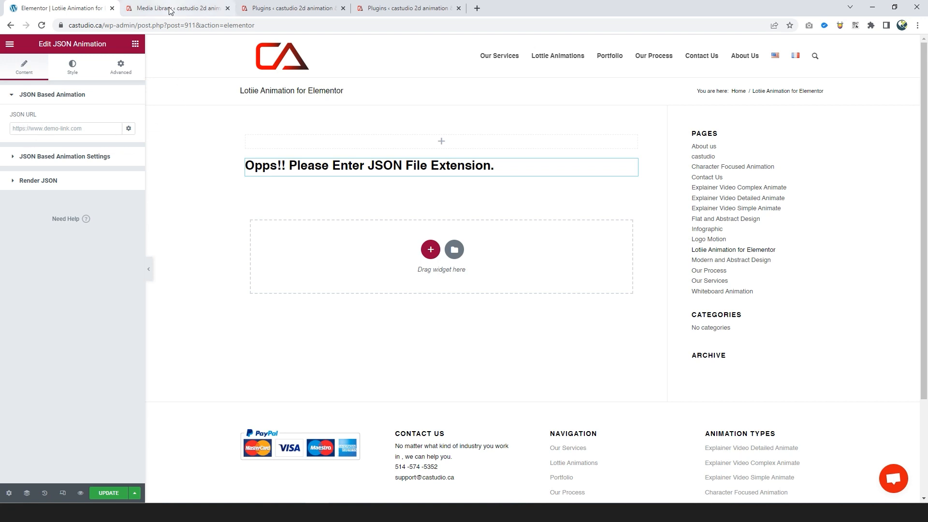
# Copy the economy.json file's URL from the Media Library and return to the editor
pyautogui.click(175, 8)
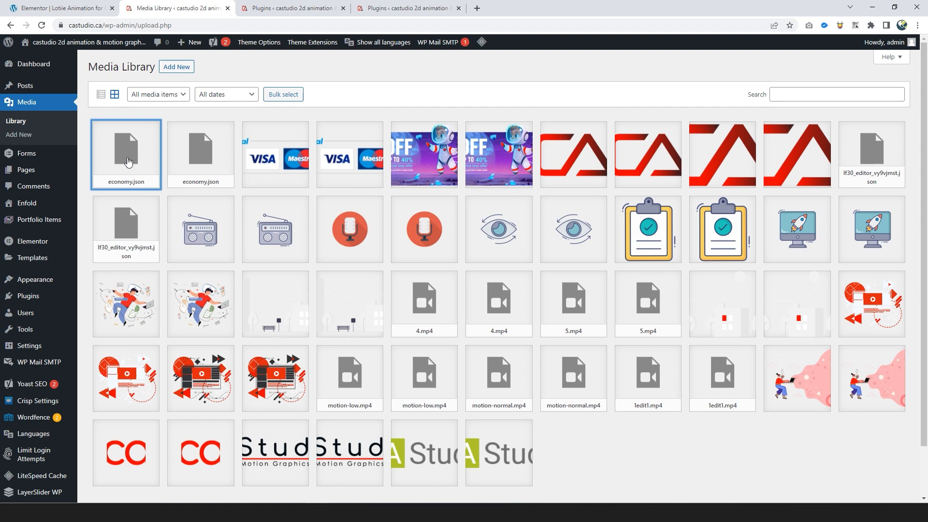
pyautogui.click(126, 154)
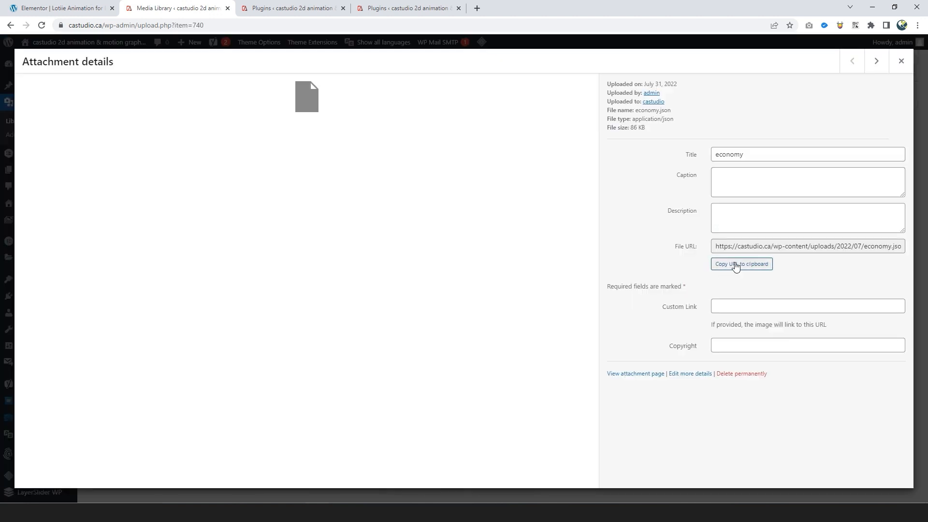
pyautogui.click(742, 263)
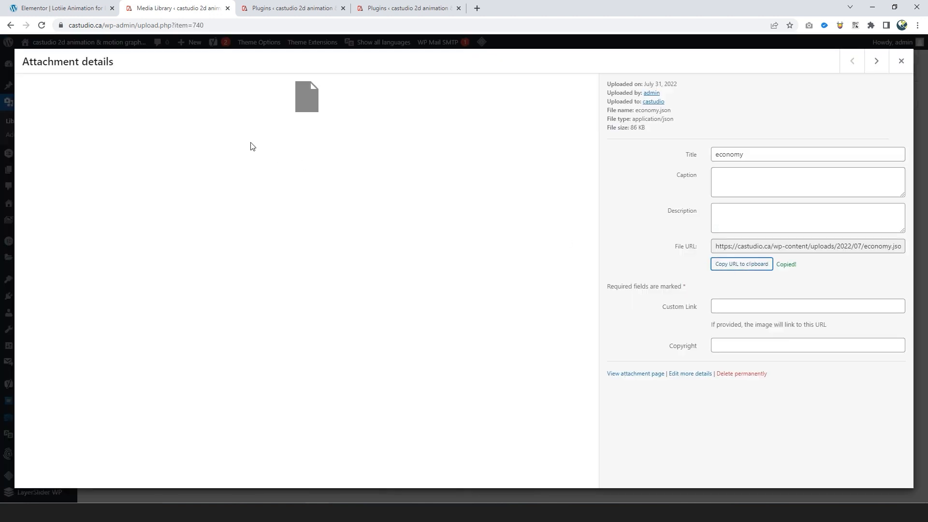
pyautogui.click(62, 7)
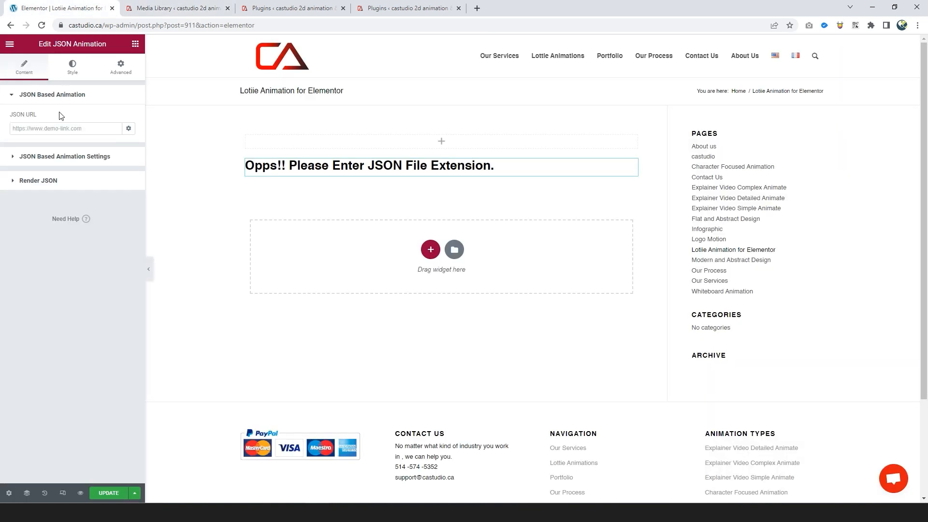
# Paste the economy.json URL into the widget and set it to Auto Play with Loop Animation on
pyautogui.rightClick(65, 128)
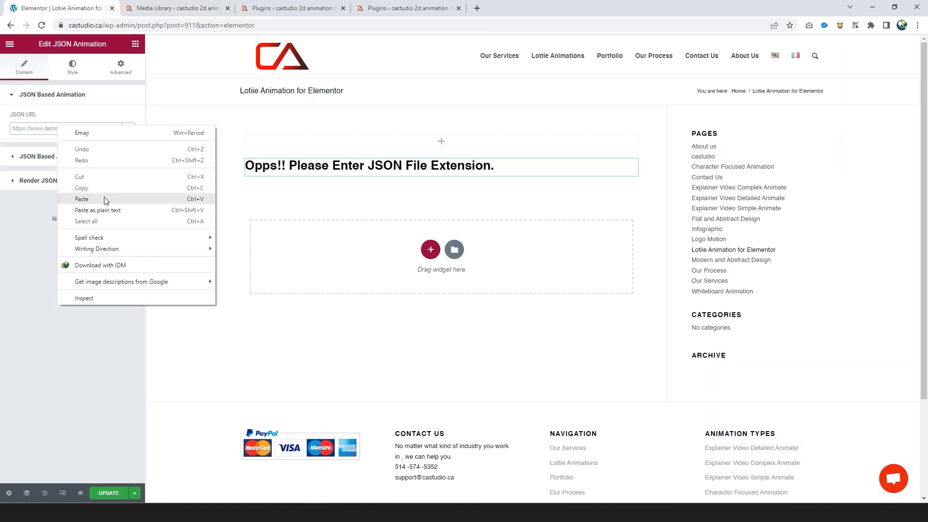
pyautogui.click(81, 199)
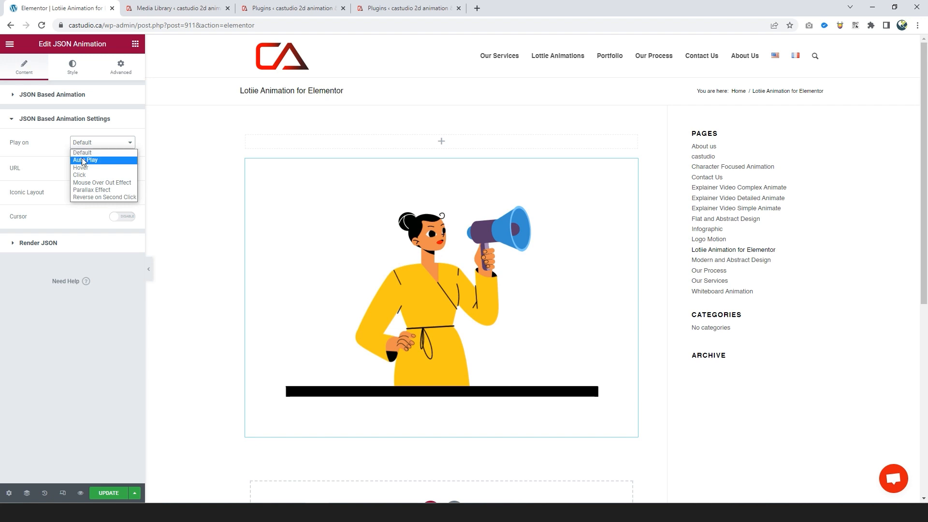
pyautogui.click(85, 159)
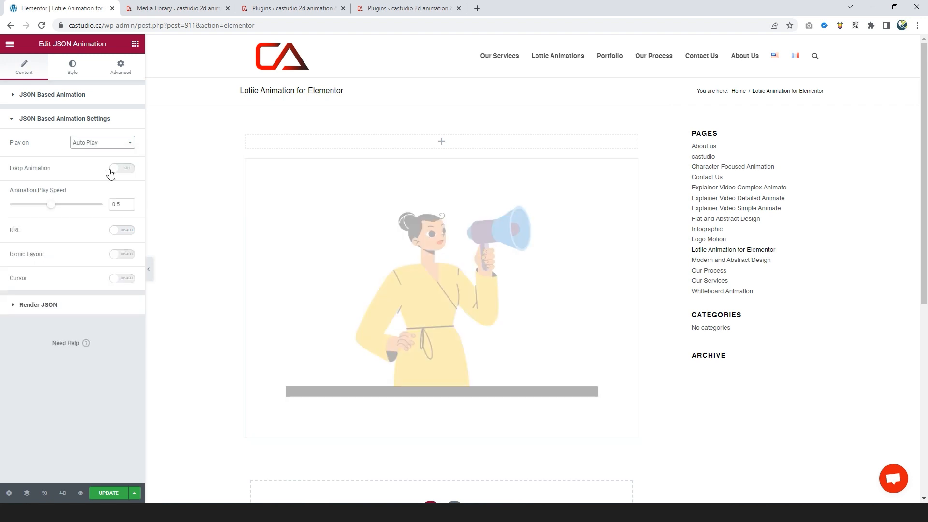
pyautogui.click(123, 168)
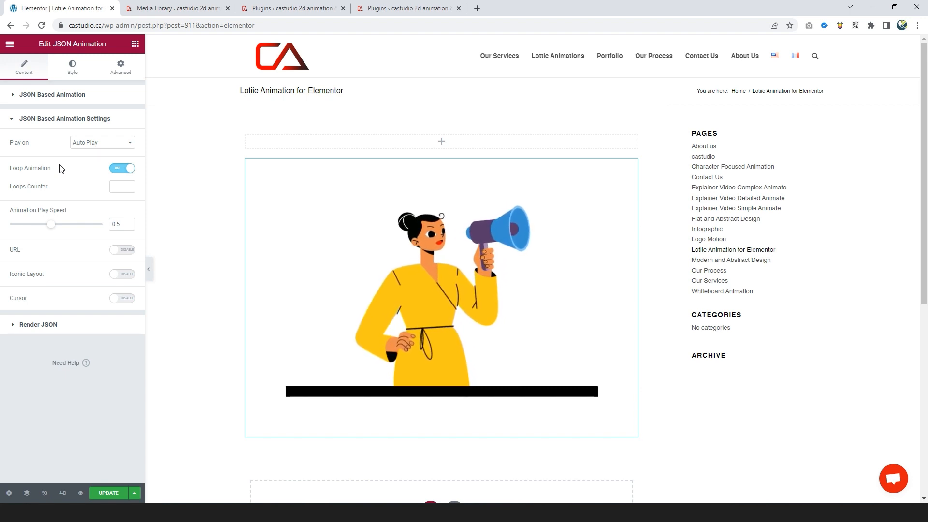
# Check the Animentor plugin on the plugin search page, then go back to Elementor
pyautogui.click(290, 8)
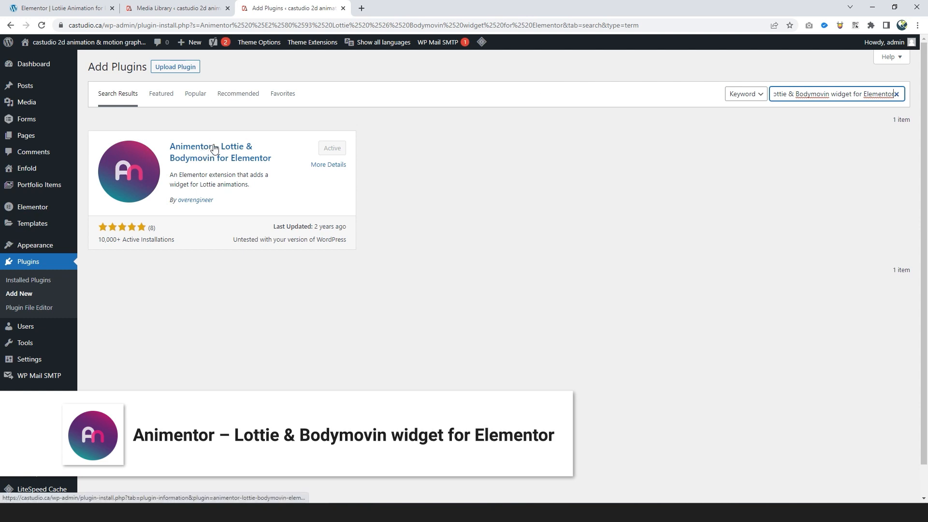
pyautogui.moveTo(221, 153)
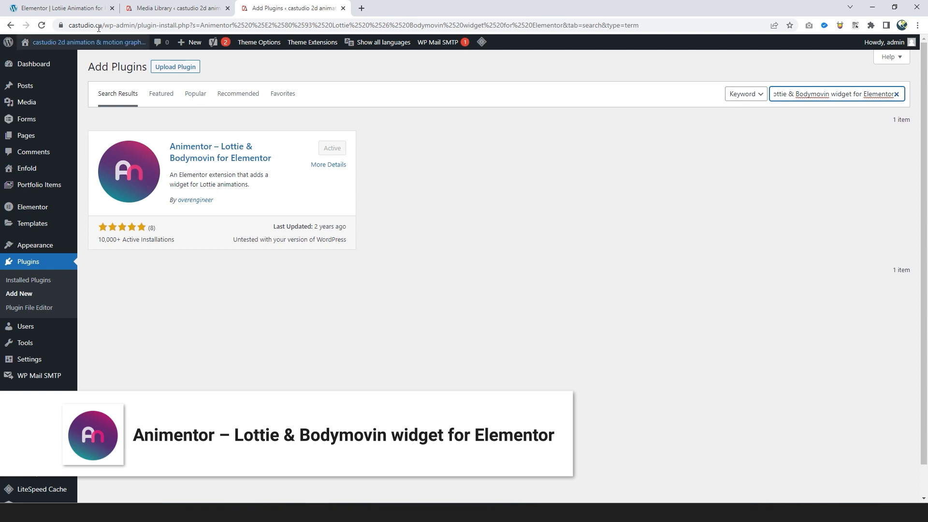
pyautogui.click(59, 8)
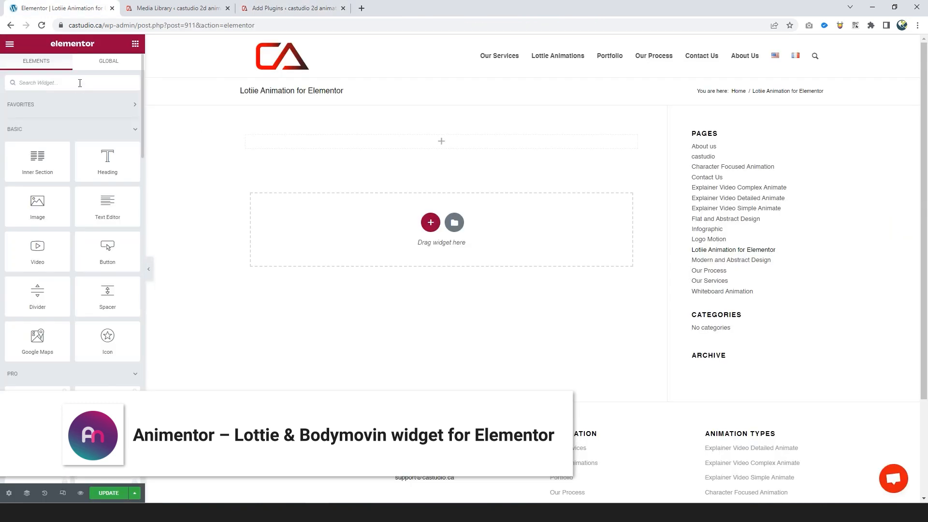
# Add a Lottie widget and insert economy.json from the media library as its data file
pyautogui.write('lottie')
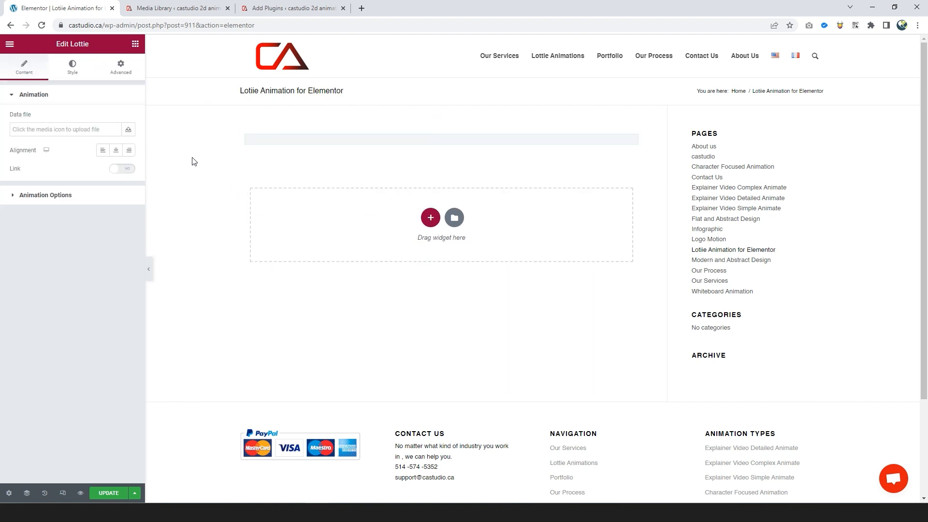
pyautogui.moveTo(128, 130)
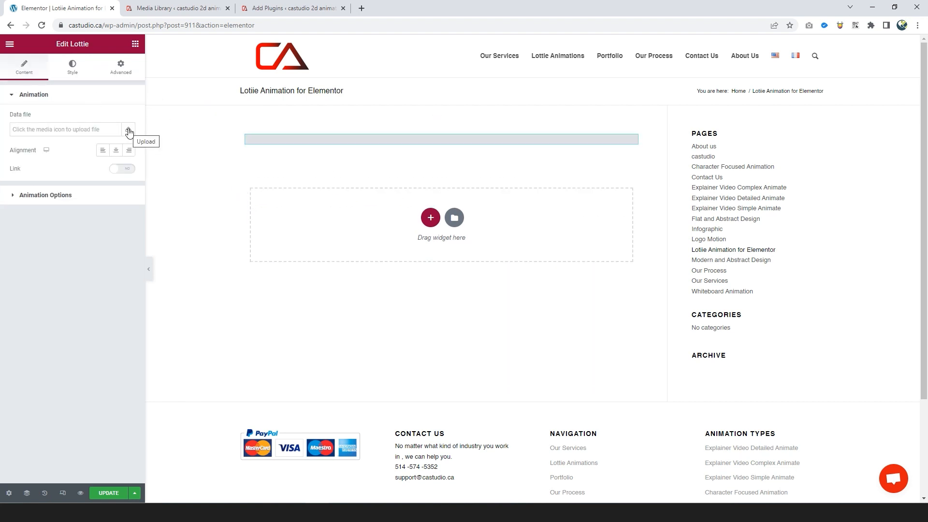
pyautogui.click(128, 129)
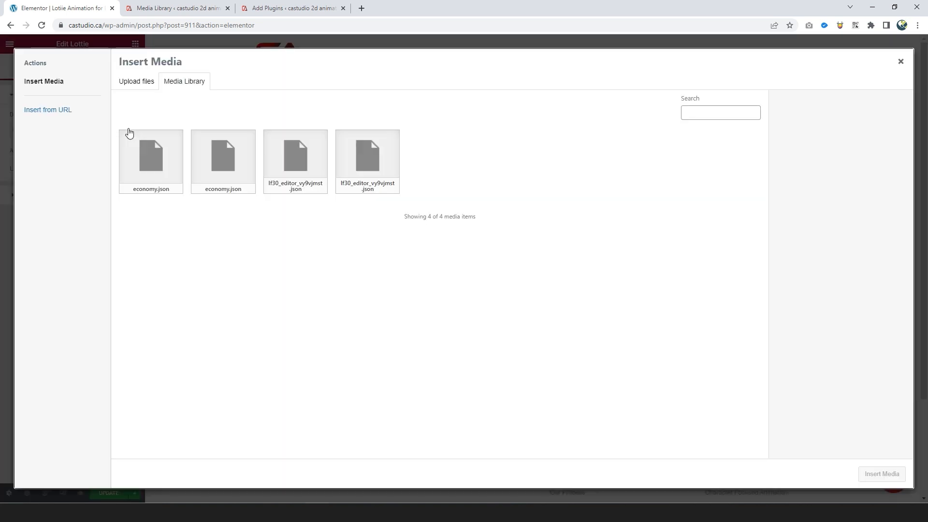
pyautogui.click(150, 157)
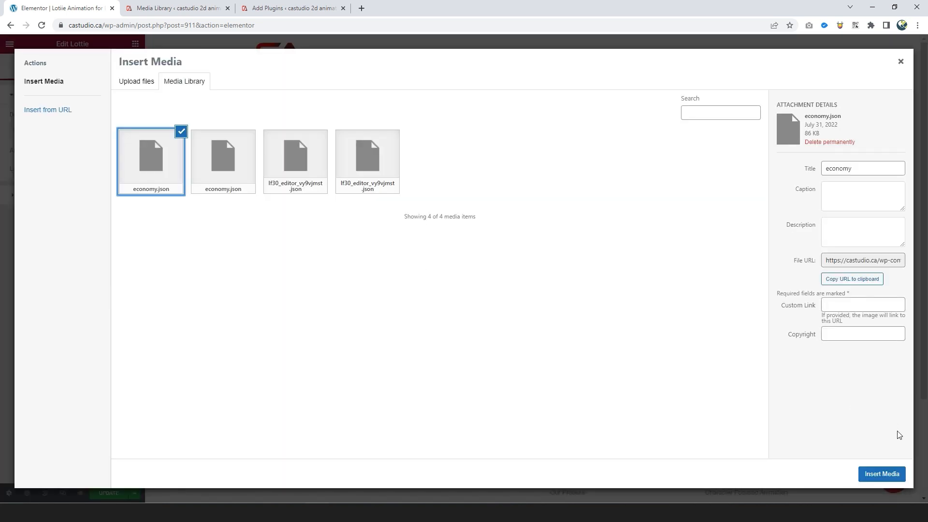
pyautogui.click(882, 473)
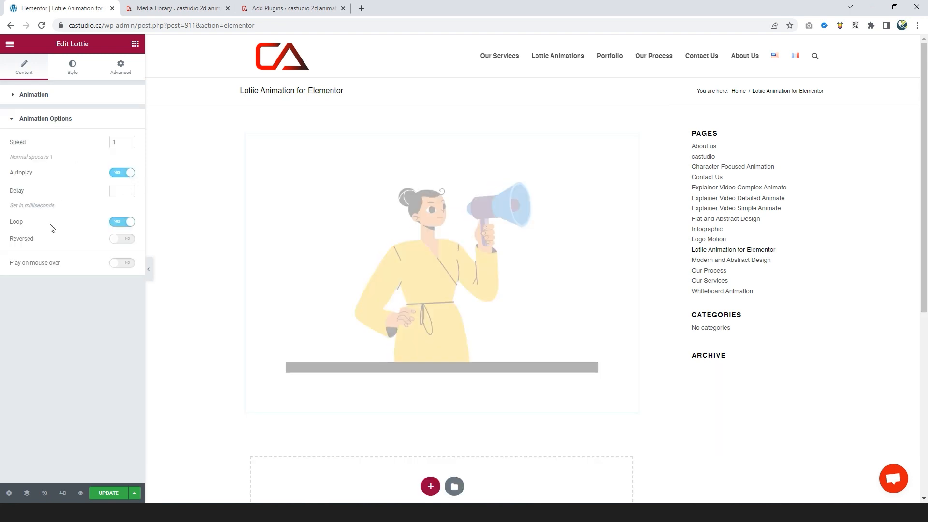
pyautogui.click(290, 8)
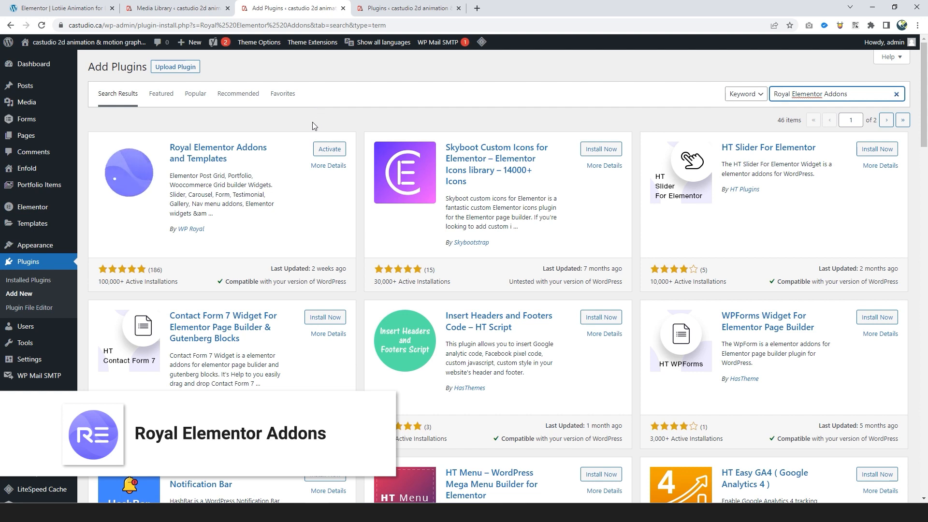
pyautogui.moveTo(328, 149)
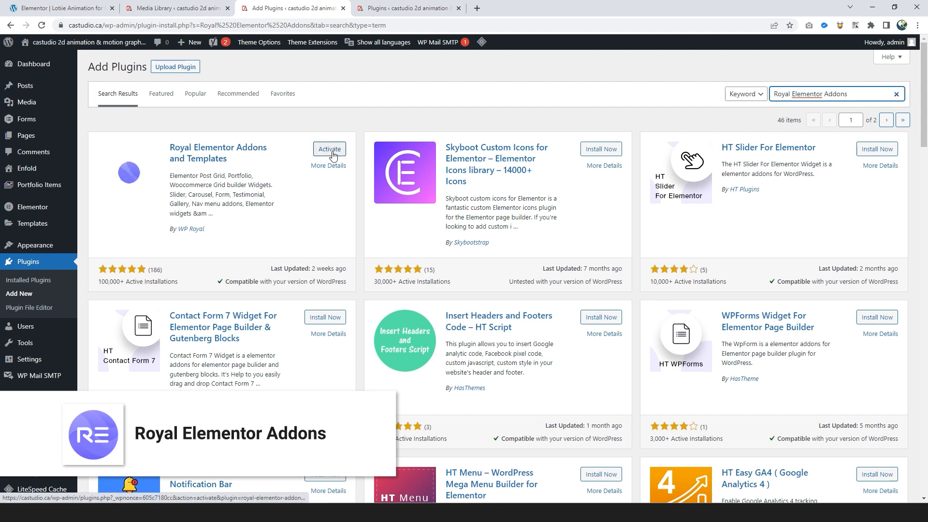
# Activate the Royal Elementor Addons plugin from the search results
pyautogui.click(329, 149)
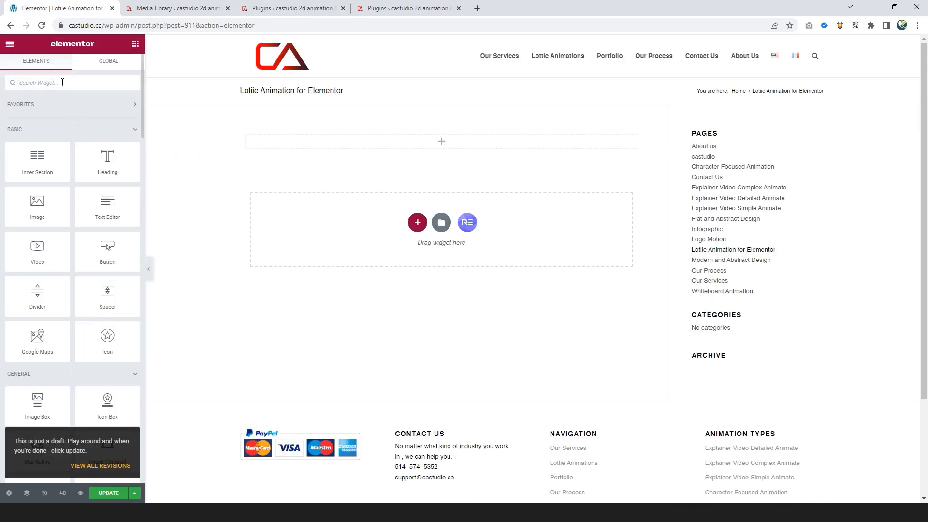
# Add a Royal Lottie Animations widget with File Source set to Media File using economy.json
pyautogui.write('lottie')
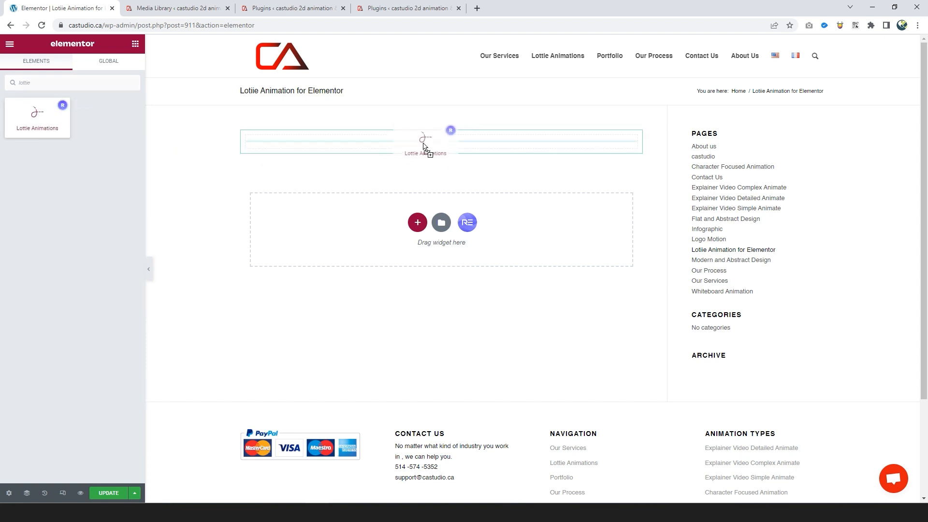
pyautogui.click(426, 142)
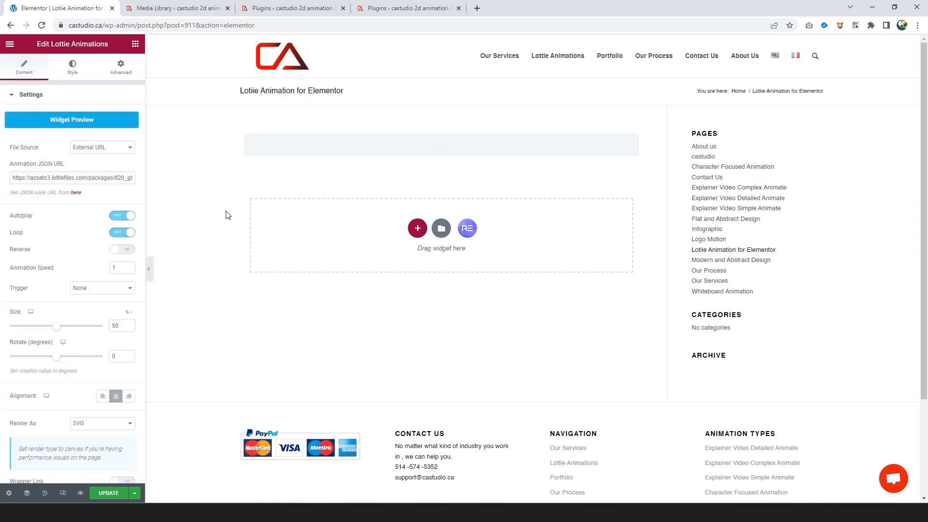
pyautogui.click(100, 147)
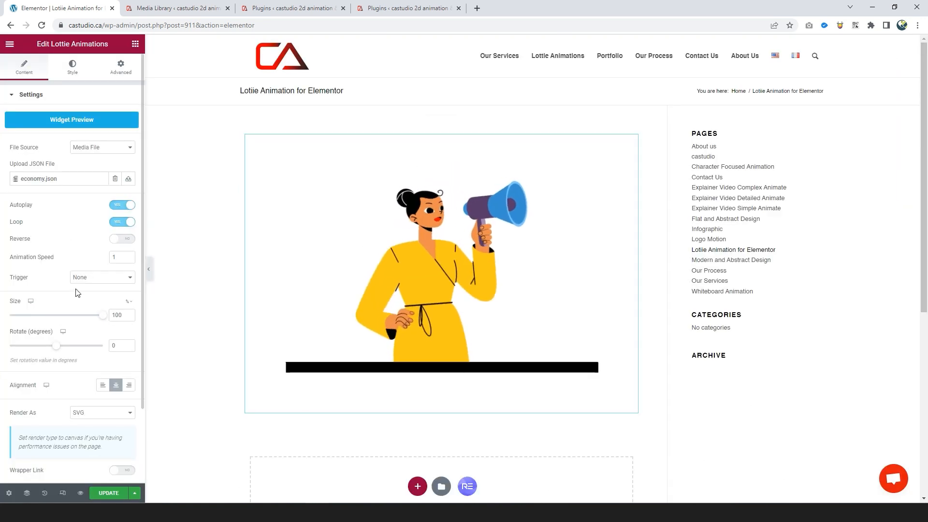
# Activate the ElementsKit Lite plugin on the plugin install page
pyautogui.click(290, 7)
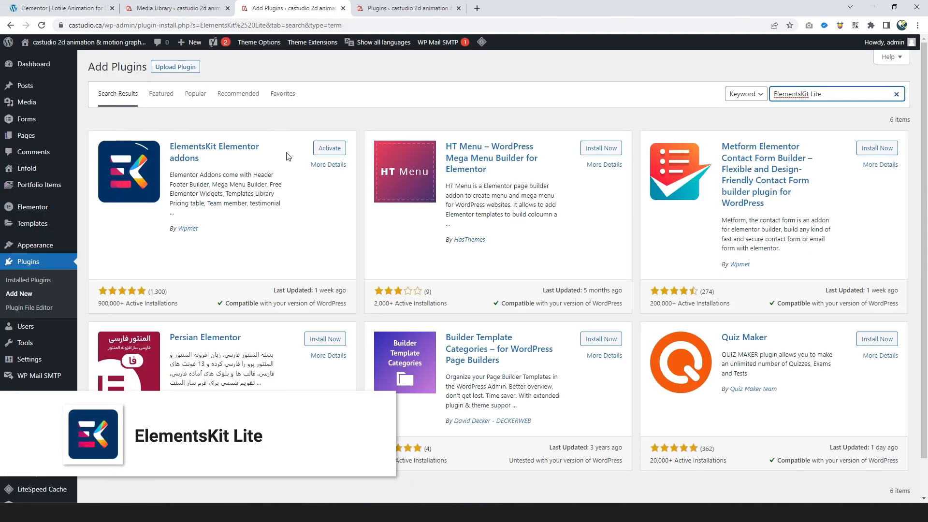
pyautogui.click(329, 148)
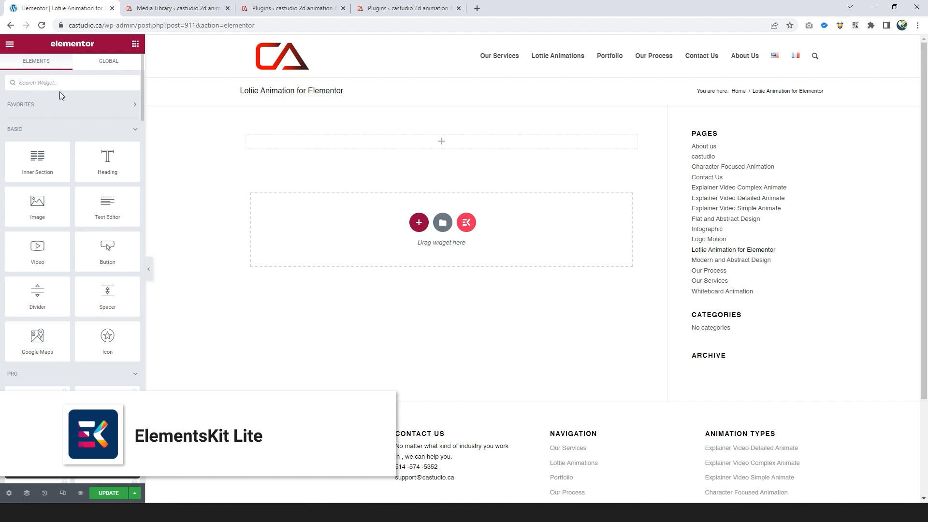
# Add an ElementsKit Lottie widget and insert economy.json as its JSON file
pyautogui.write('lottie')
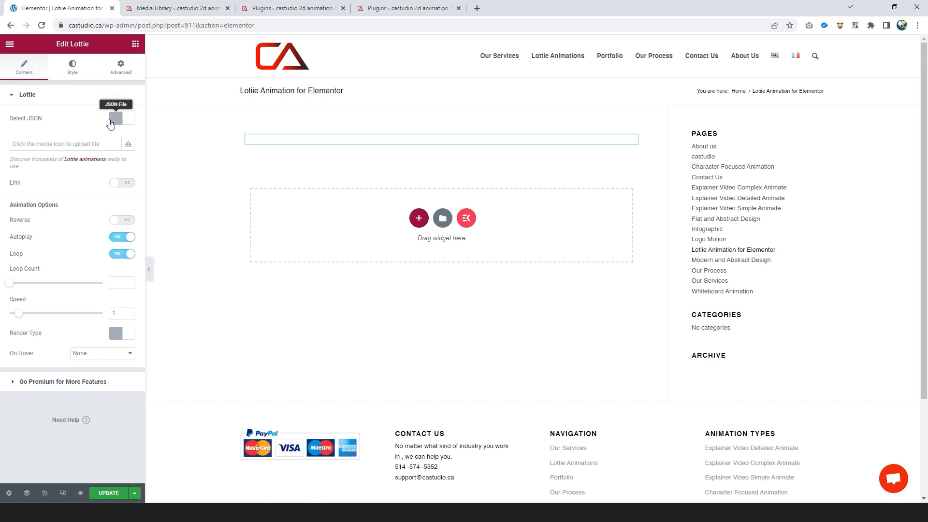
pyautogui.click(122, 119)
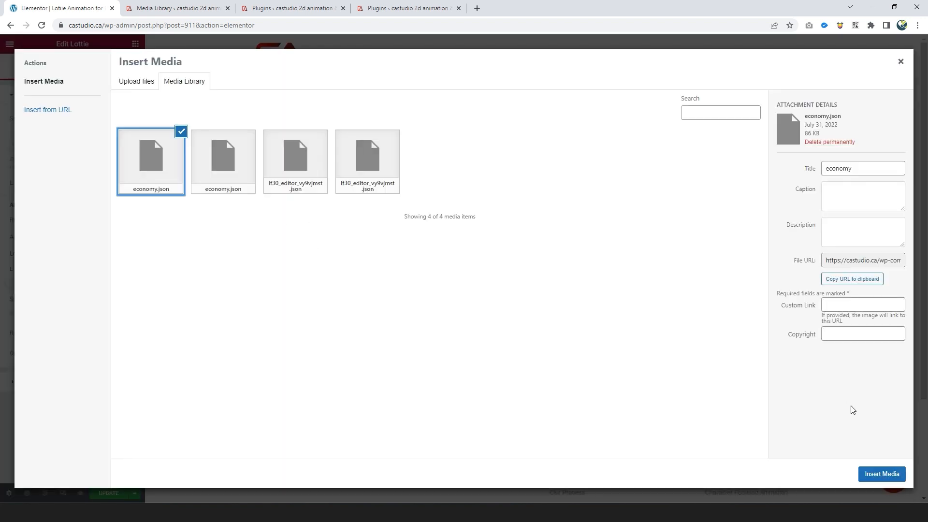
pyautogui.click(882, 474)
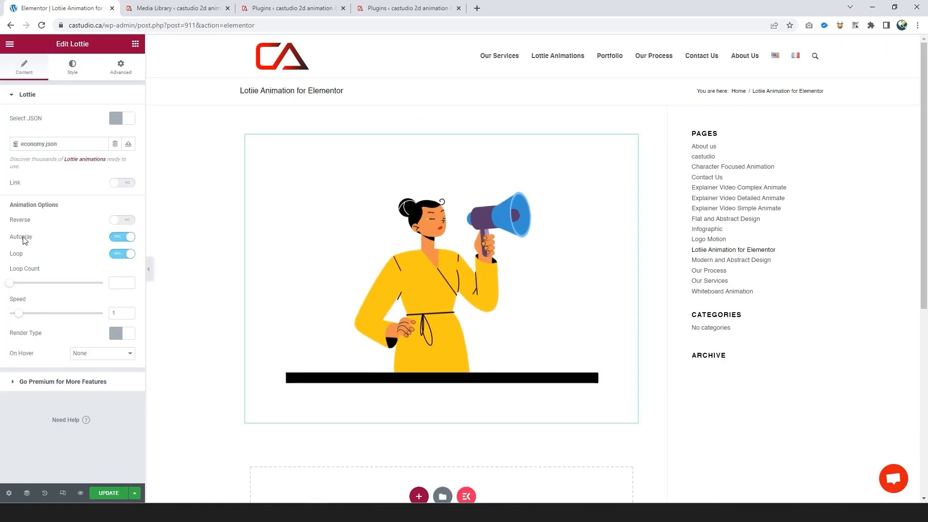
# Activate the Premium Addons for Elementor plugin and return to the page editor
pyautogui.click(291, 8)
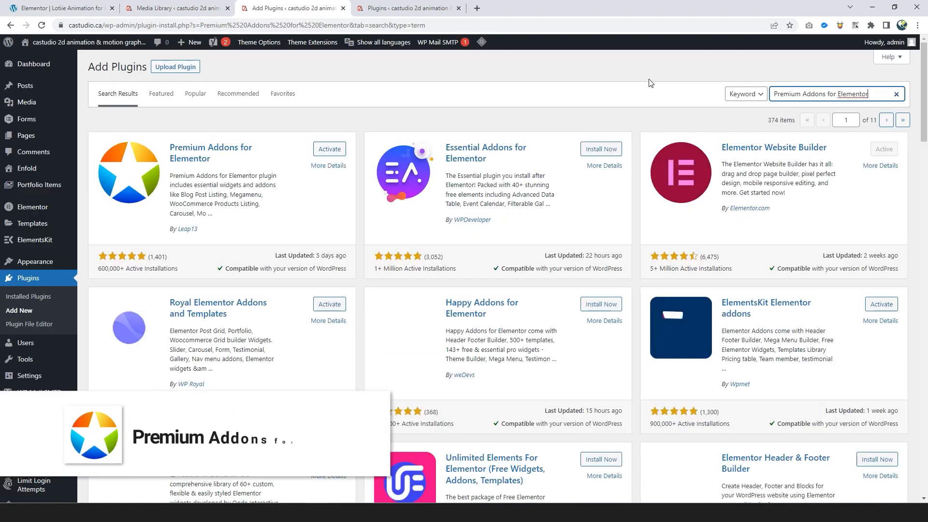
pyautogui.click(329, 149)
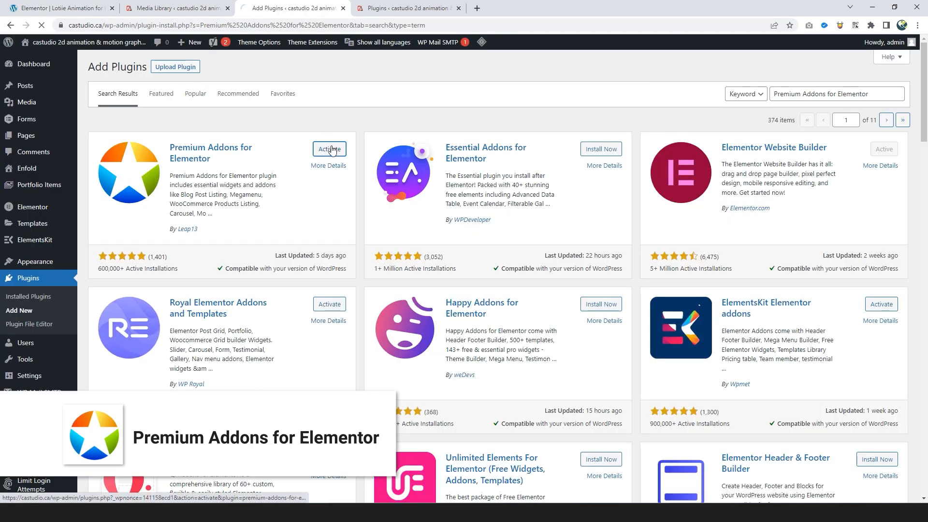
pyautogui.click(329, 149)
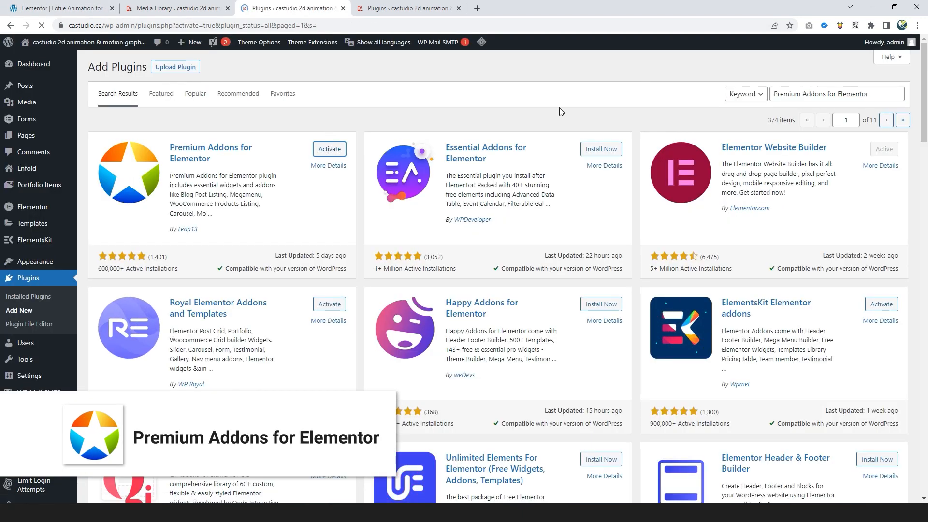
pyautogui.click(59, 8)
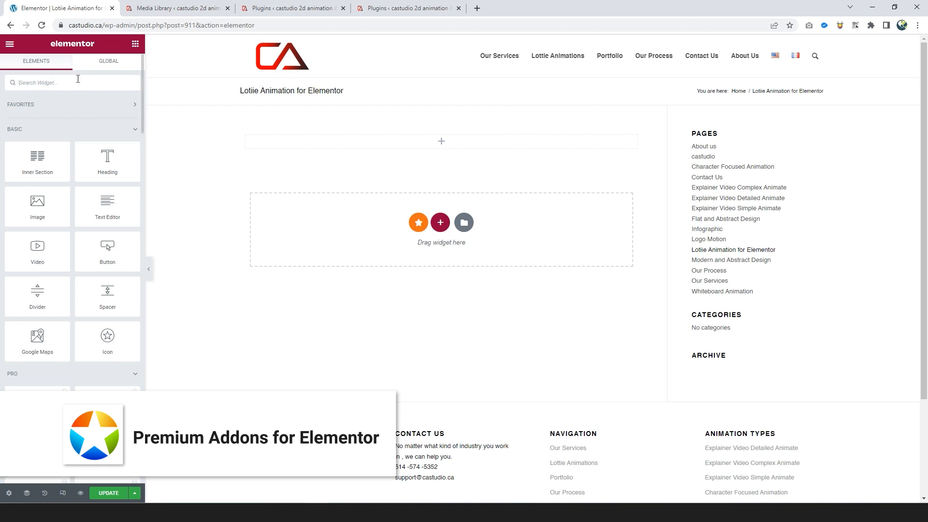
# Add a Premium Lottie Animations widget with File Source changed to Media File
pyautogui.write('lottie')
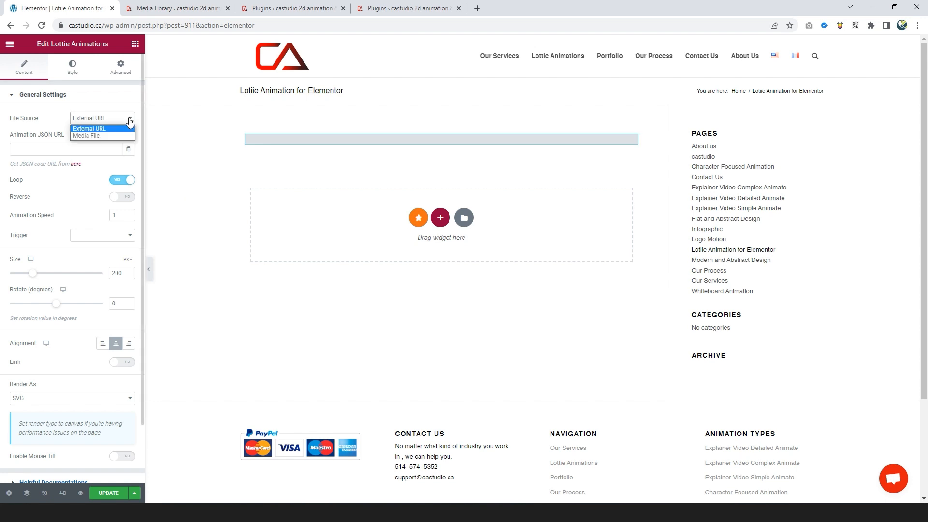
pyautogui.click(87, 136)
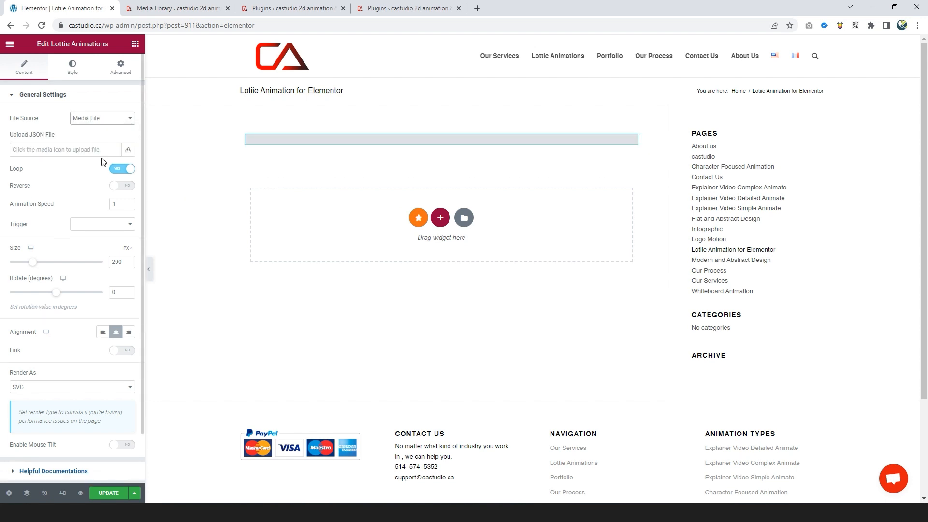